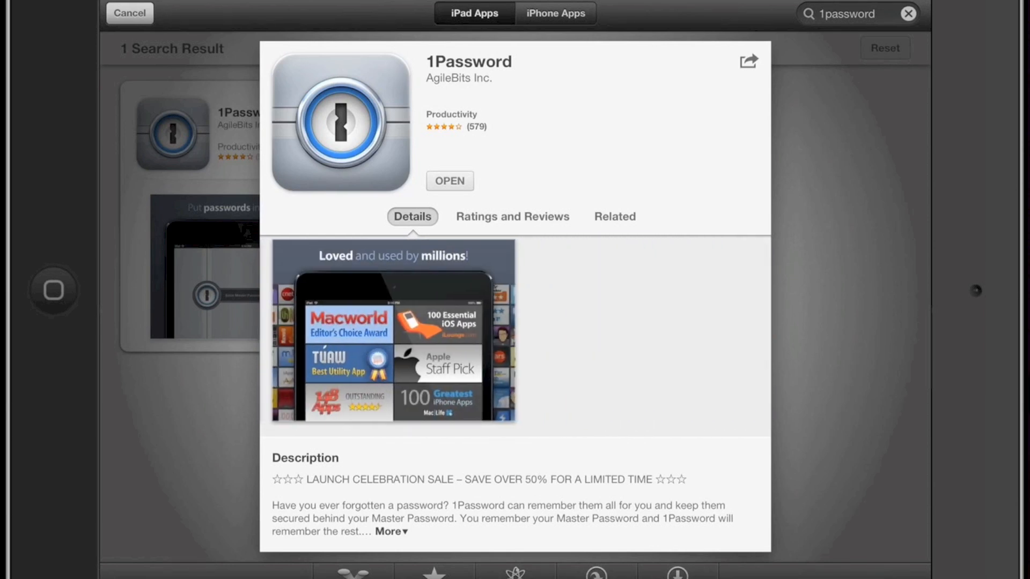
Scroll through the full Details description on the 1Password App Store page
{"action": "scroll", "scroll_direction": "down", "scroll_amount": 3}
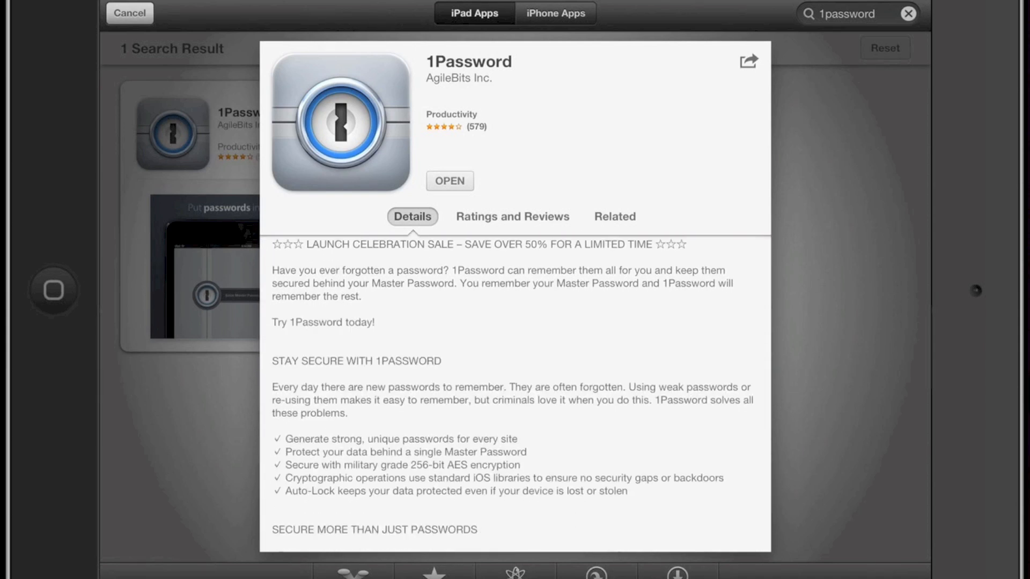
{"action": "scroll", "scroll_direction": "down", "scroll_amount": 3}
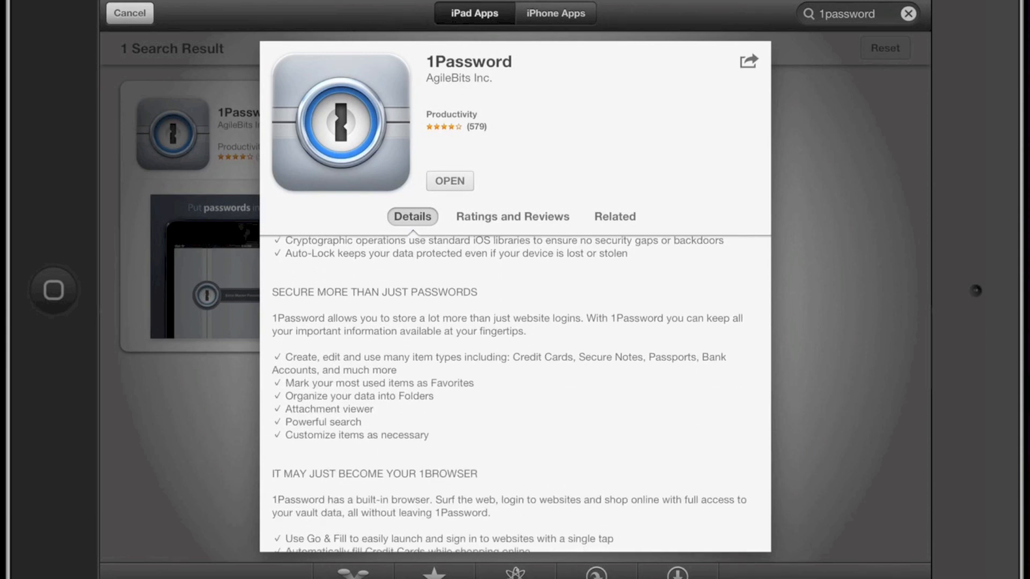
{"action": "scroll", "scroll_direction": "down", "scroll_amount": 3}
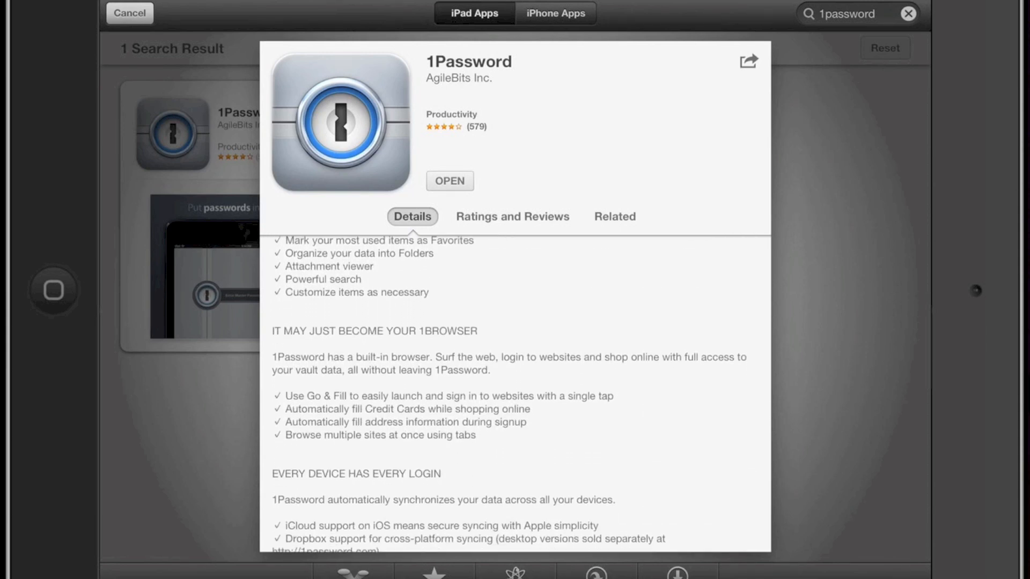
{"action": "scroll", "scroll_direction": "down", "scroll_amount": 3}
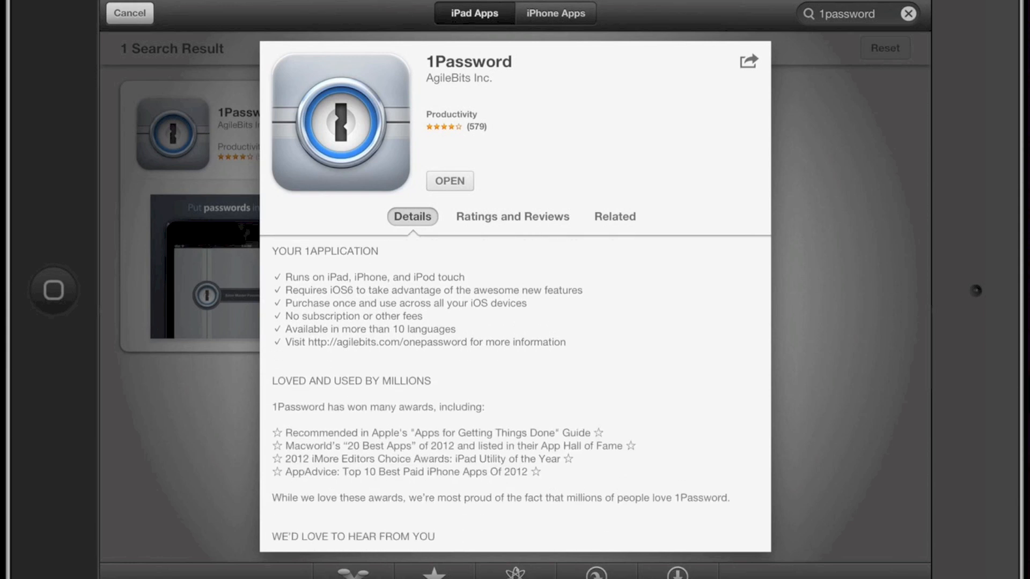
{"action": "scroll", "scroll_direction": "down", "scroll_amount": 3}
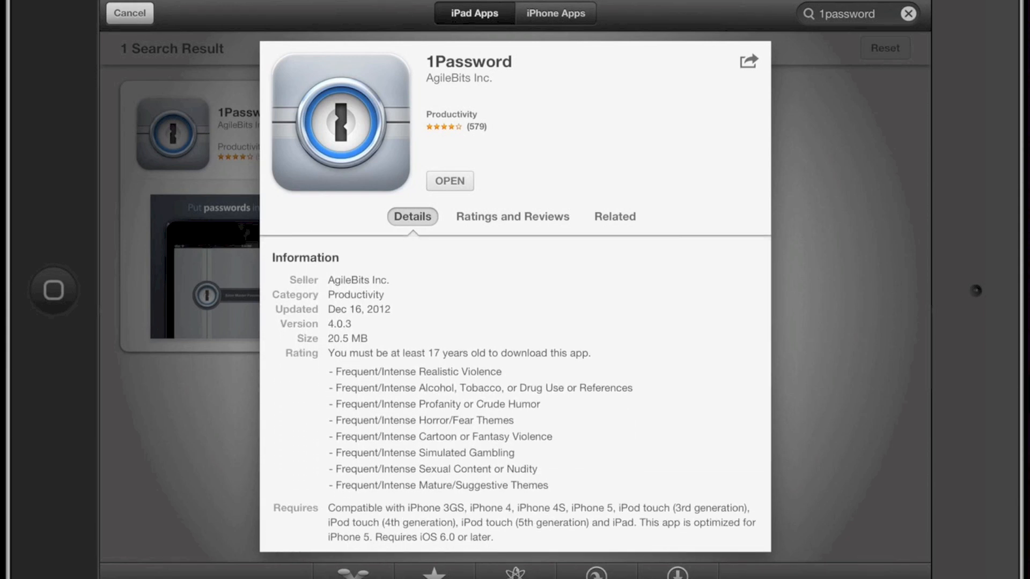
{"action": "scroll", "scroll_direction": "down", "scroll_amount": 3}
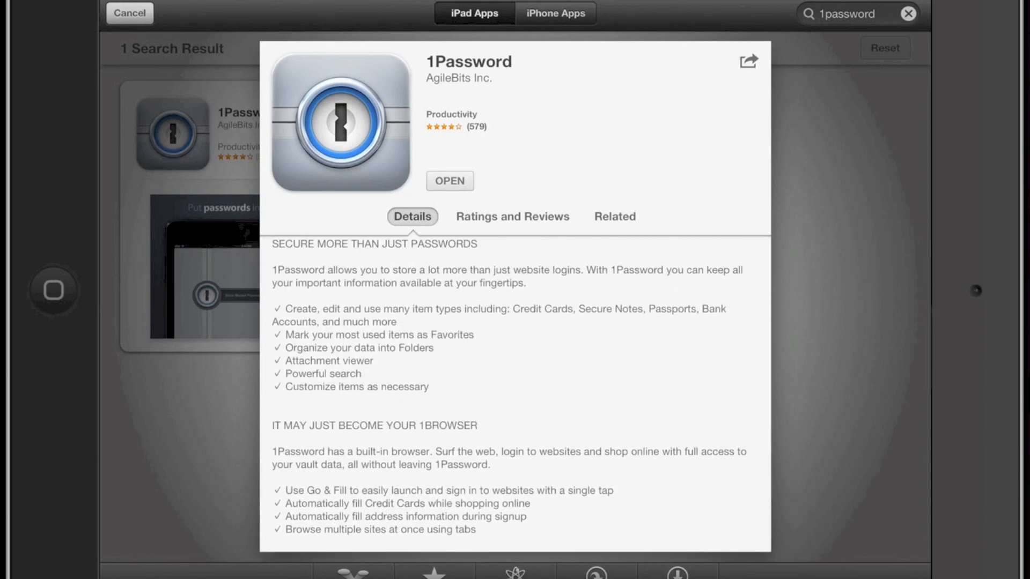
{"action": "scroll", "scroll_direction": "down", "scroll_amount": 3}
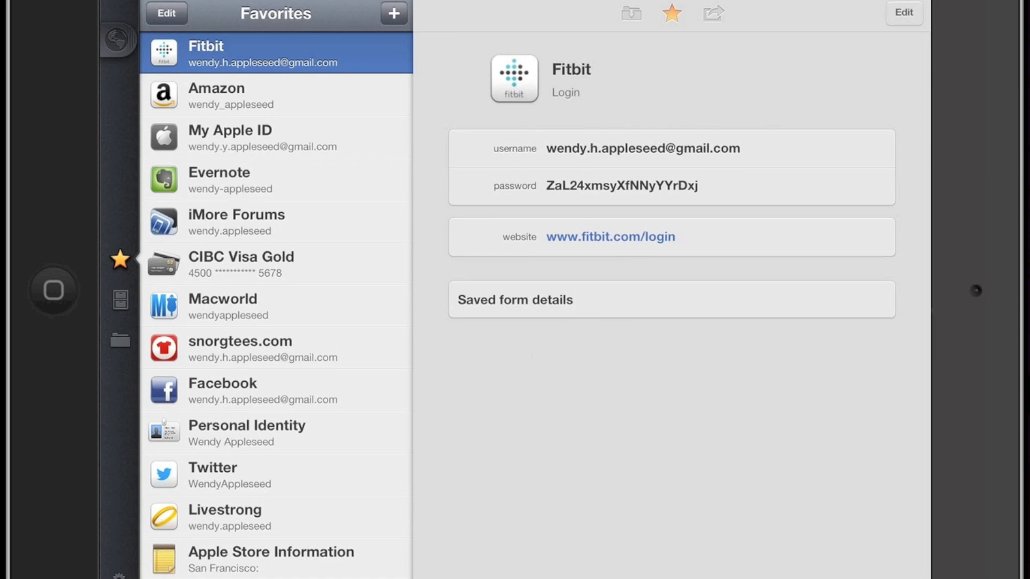
Scroll the Favorites view showing the Fitbit login's username, password and website
{"action": "scroll", "scroll_direction": "down", "scroll_amount": 3}
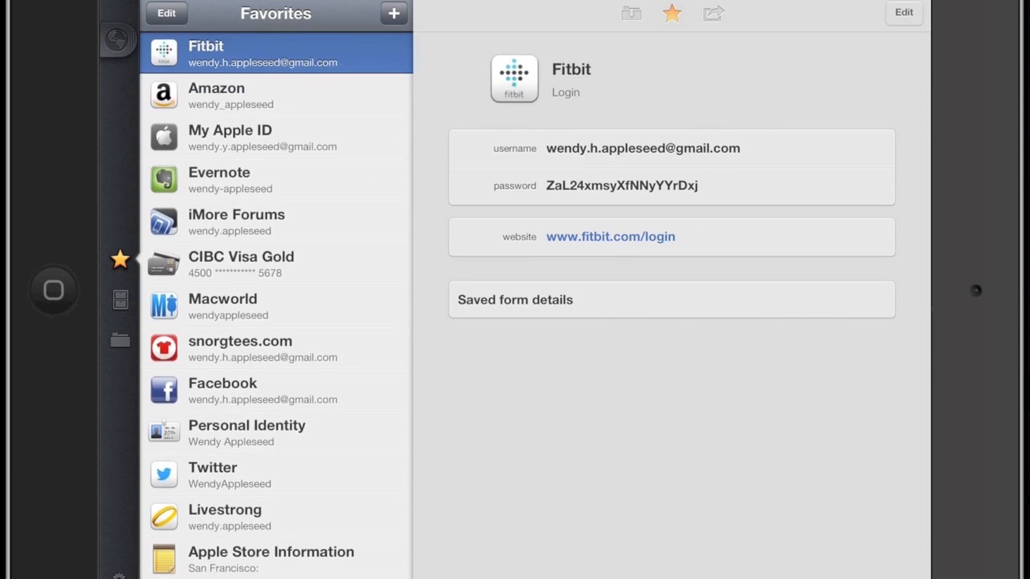
{"action": "left_click", "coordinate": [120, 301]}
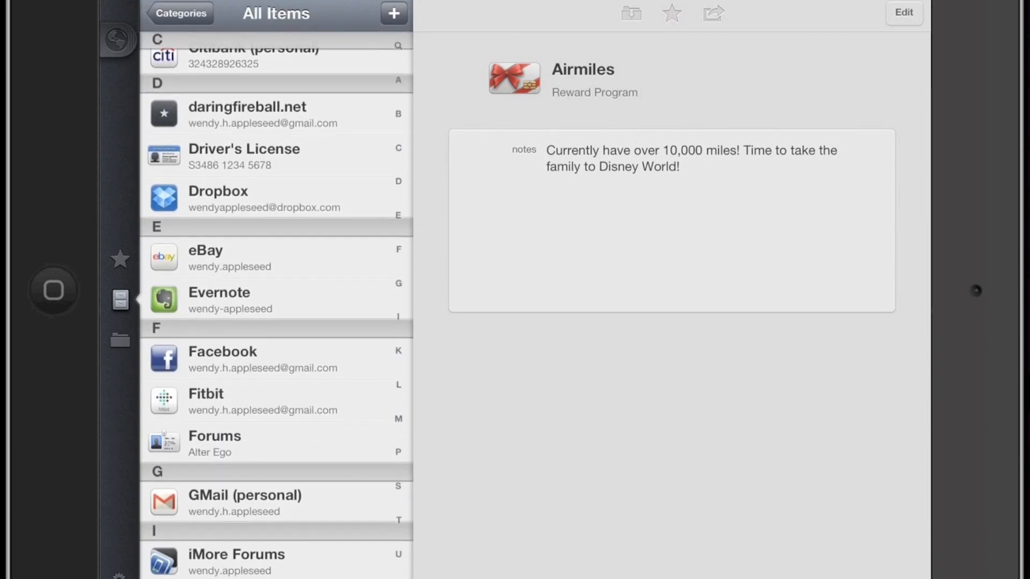
{"action": "scroll", "scroll_direction": "down", "scroll_amount": 3}
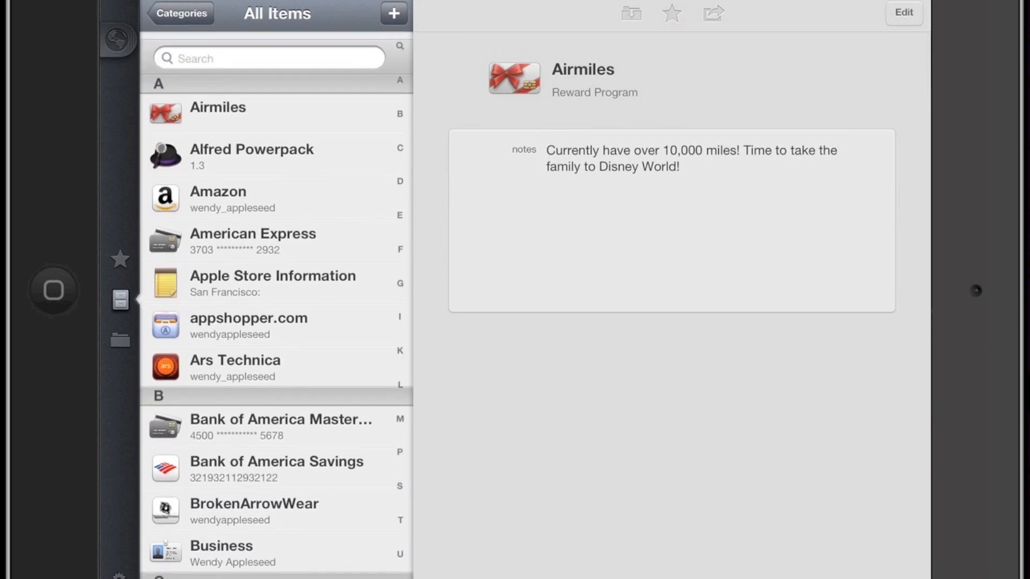
{"action": "left_click", "coordinate": [180, 13]}
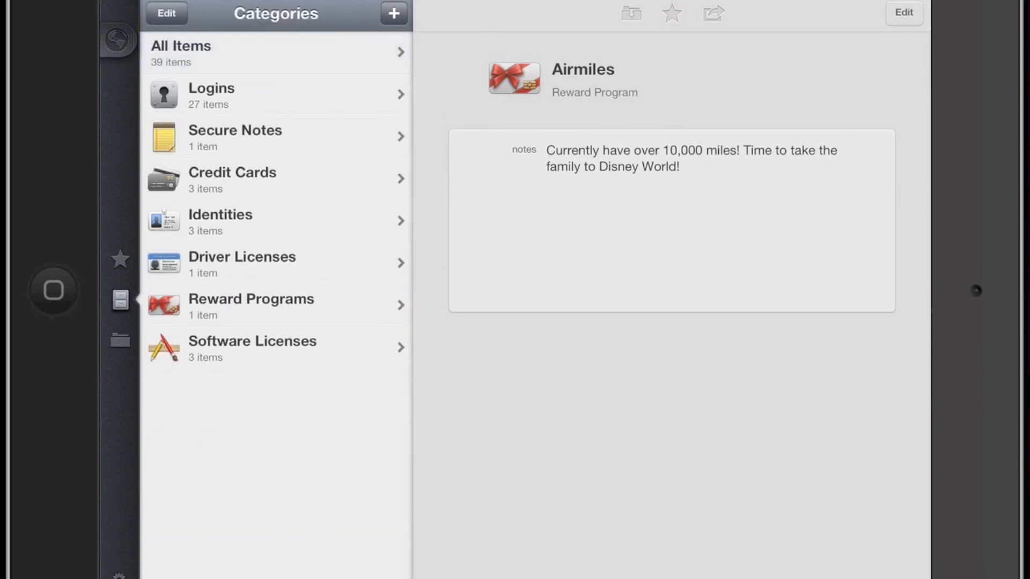
{"action": "left_click", "coordinate": [392, 13]}
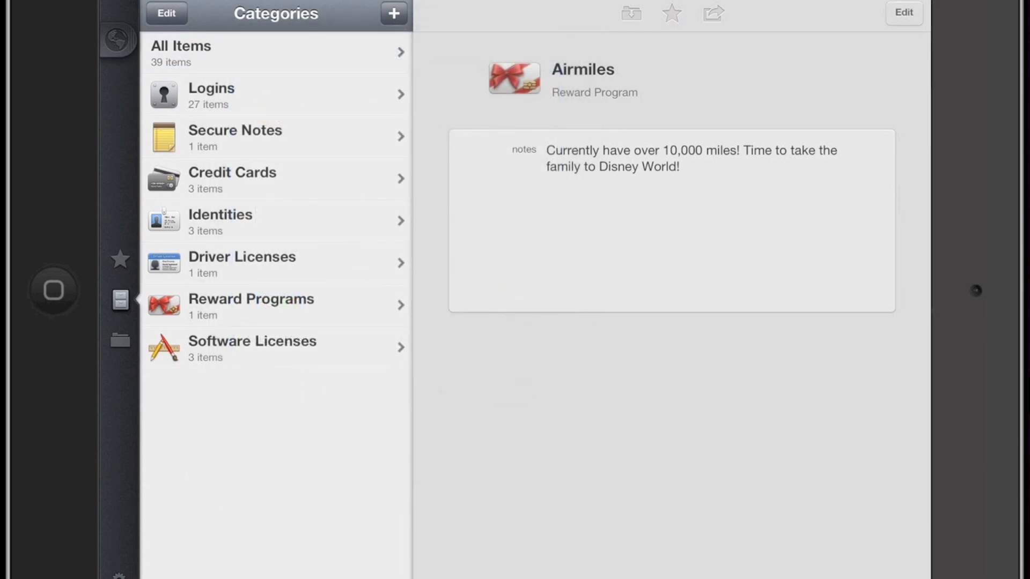
{"action": "left_click", "coordinate": [120, 260]}
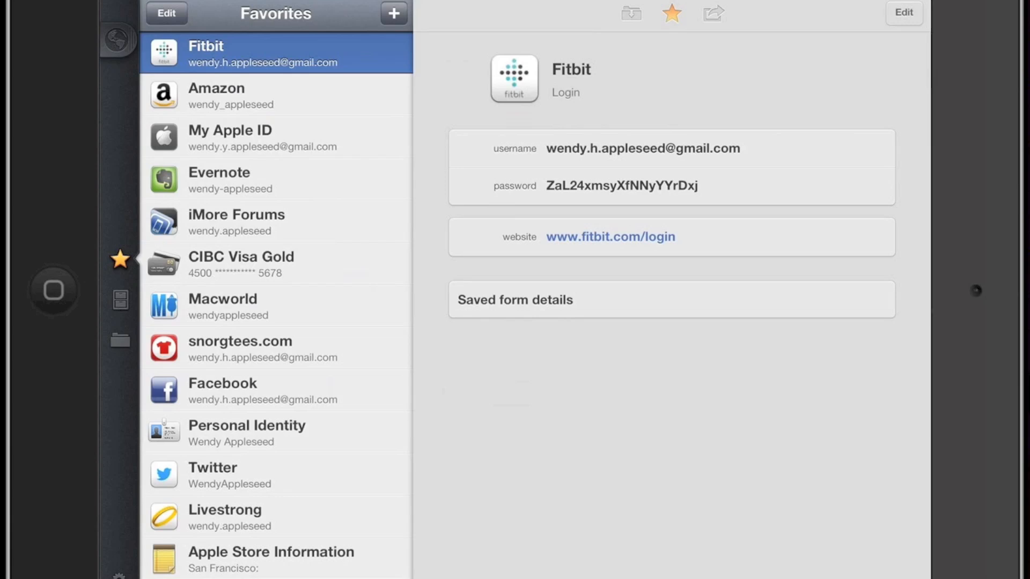
Open the autofilled Fitbit sign-in page, then show the My Apple ID login
{"action": "left_click", "coordinate": [609, 237]}
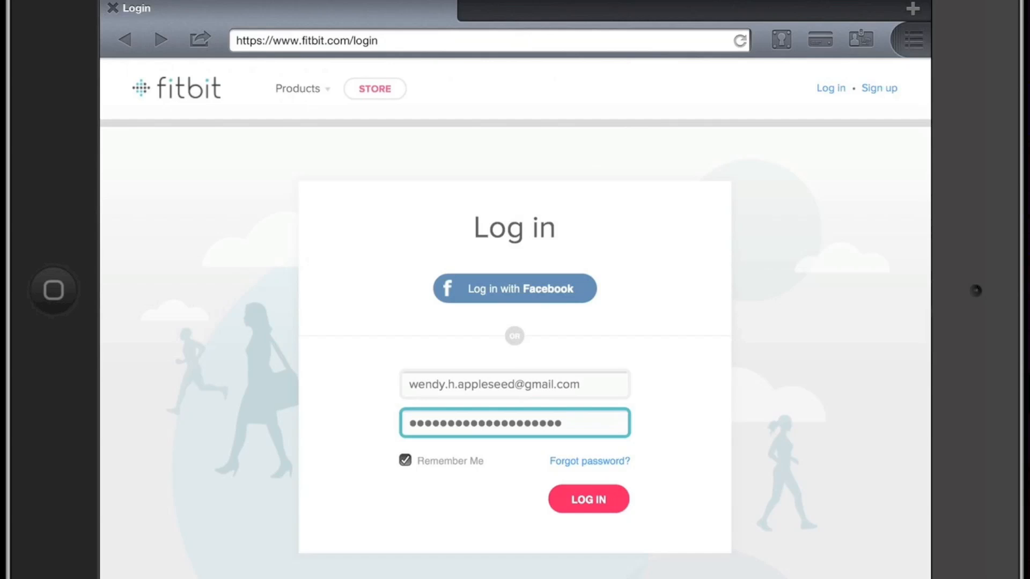
{"action": "left_click", "coordinate": [780, 39]}
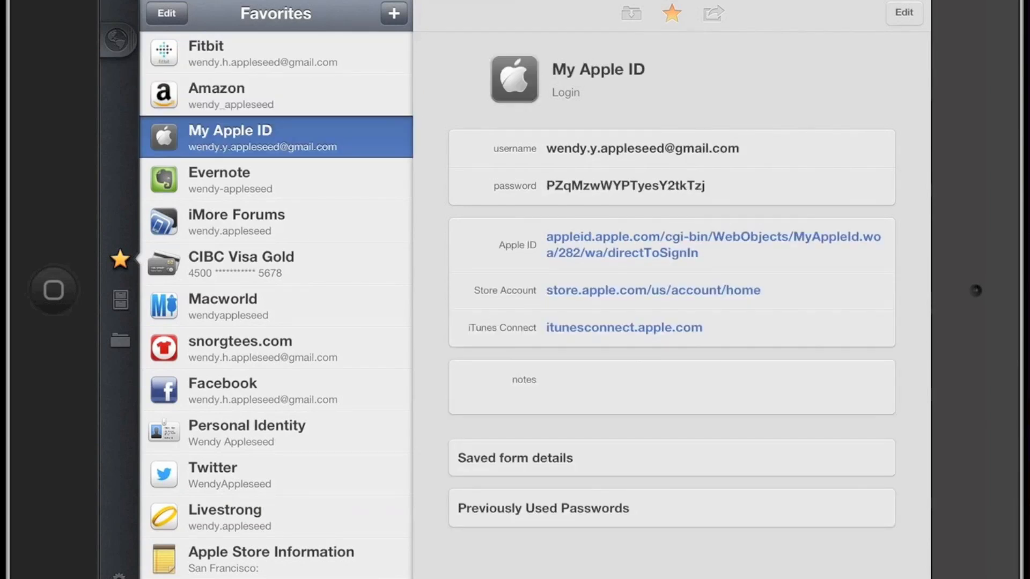
Select the Evernote login in Favorites to view its details
{"action": "left_click", "coordinate": [230, 180]}
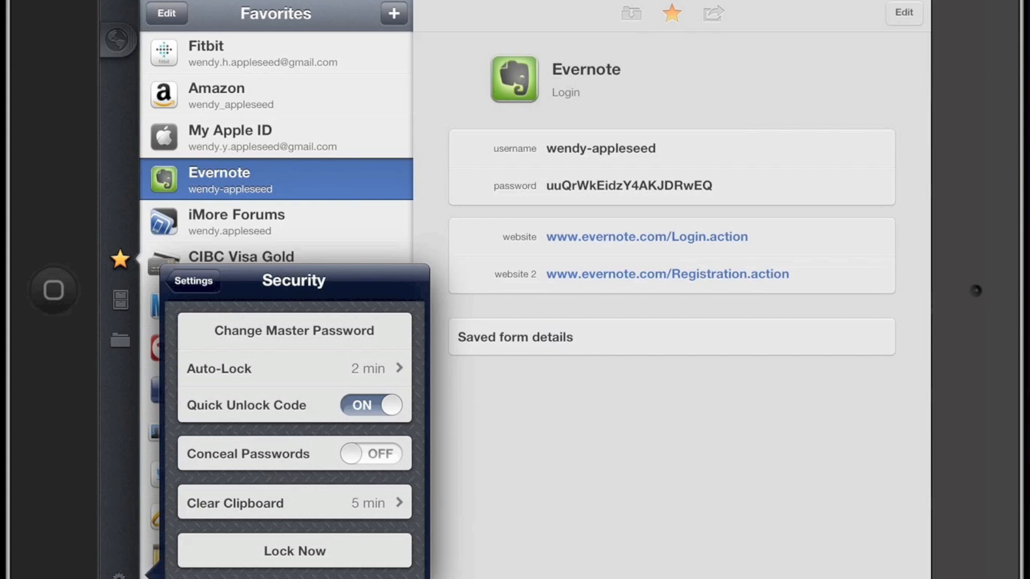
{"action": "left_click", "coordinate": [293, 369]}
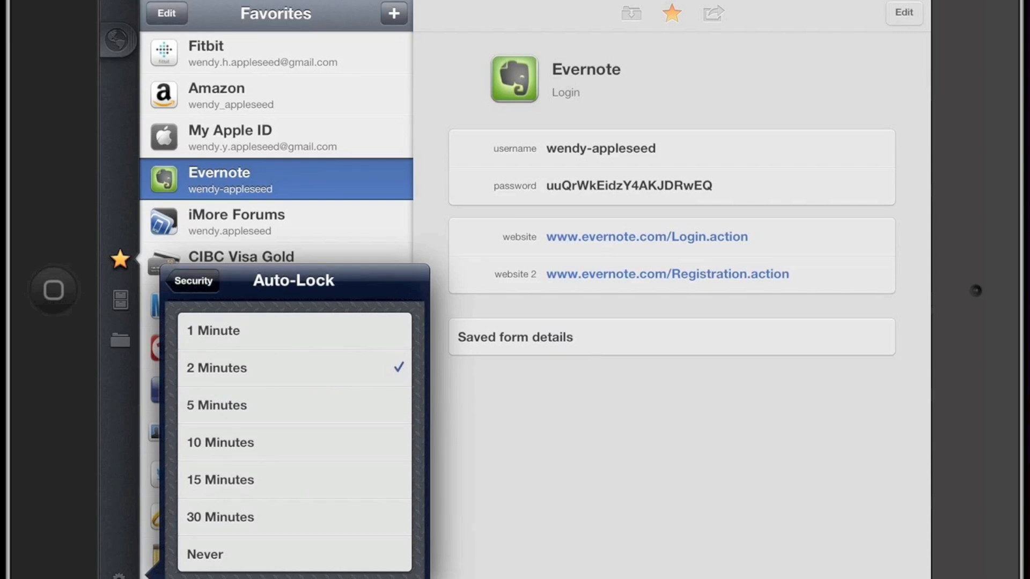
{"action": "left_click", "coordinate": [193, 281]}
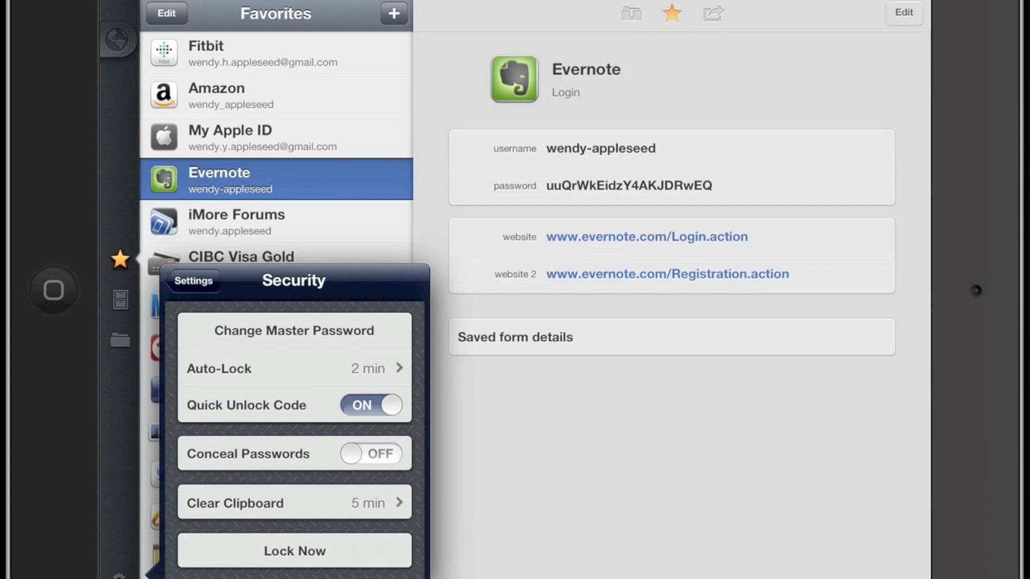
Toggle password concealment on and off, closing and reopening the security settings
{"action": "left_click", "coordinate": [371, 453]}
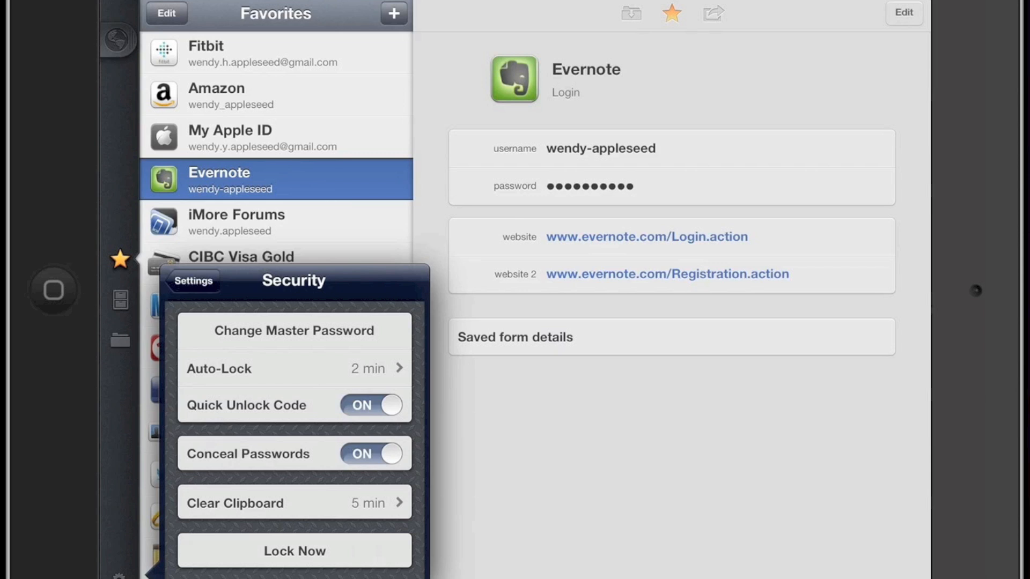
{"action": "left_click", "coordinate": [371, 453]}
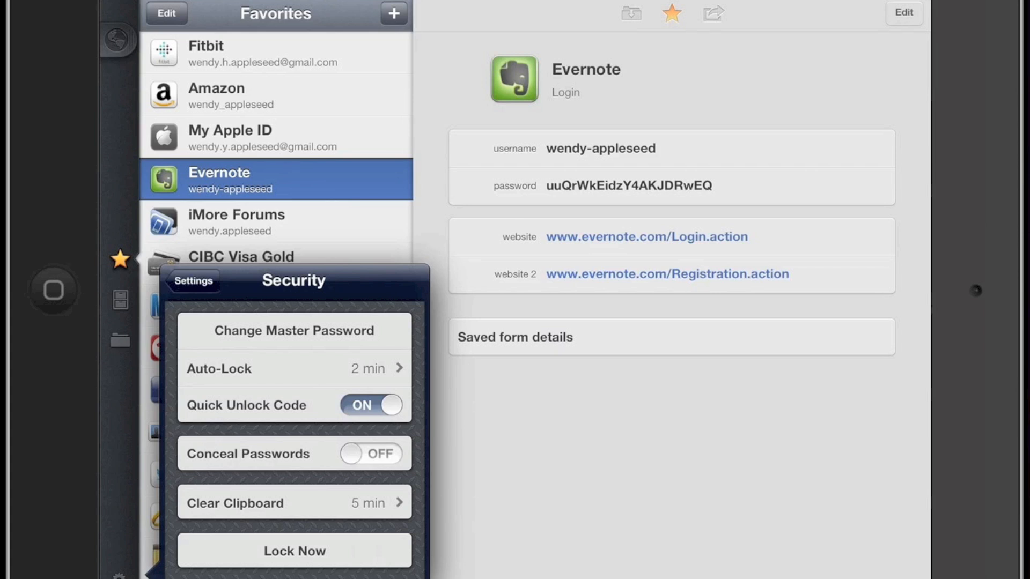
{"action": "left_click", "coordinate": [371, 404]}
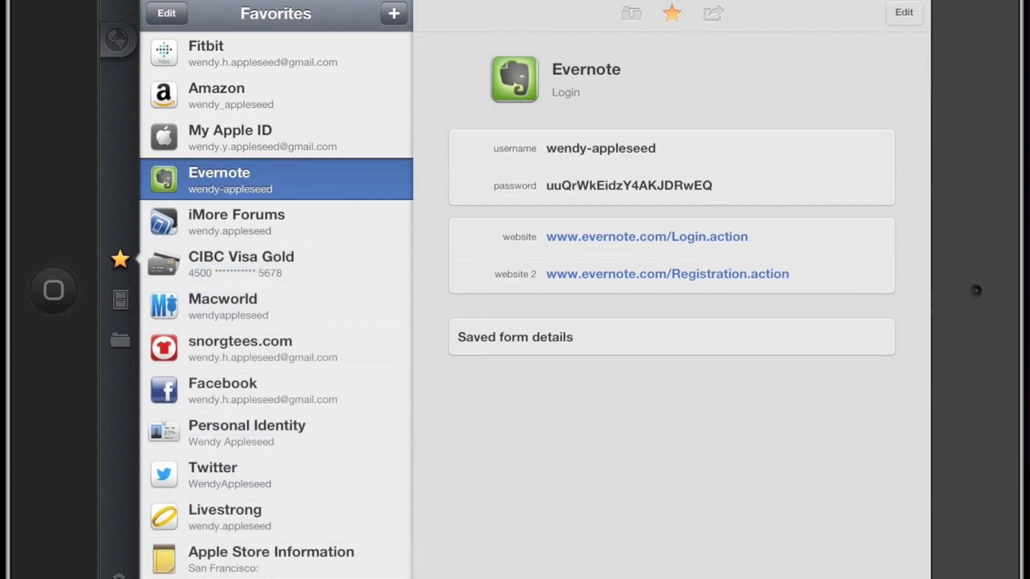
{"action": "left_click", "coordinate": [626, 186]}
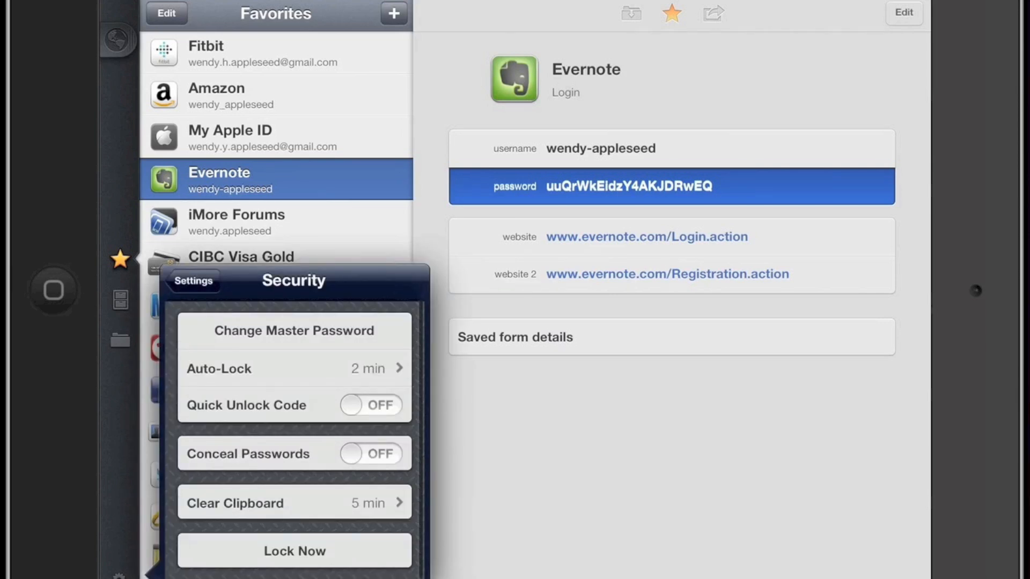
{"action": "left_click", "coordinate": [370, 404]}
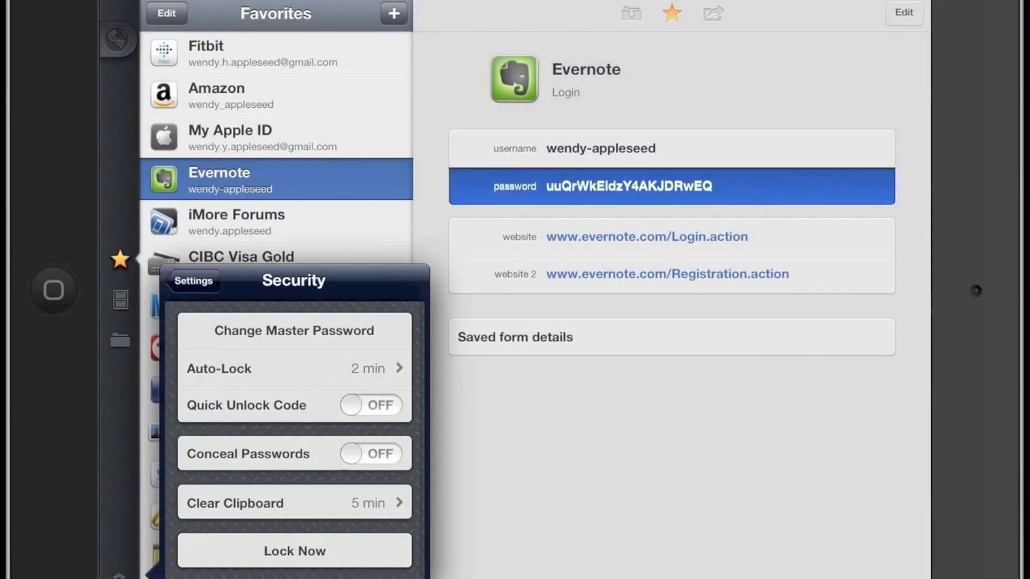
{"action": "left_click", "coordinate": [371, 453]}
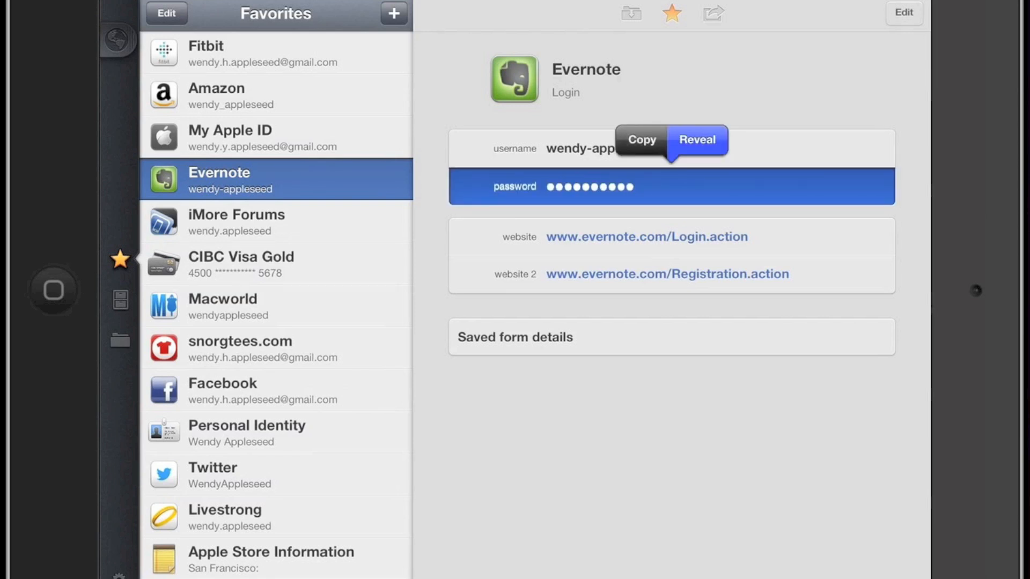
Turn quick unlock off in security settings and return to the main settings list
{"action": "left_click", "coordinate": [697, 140]}
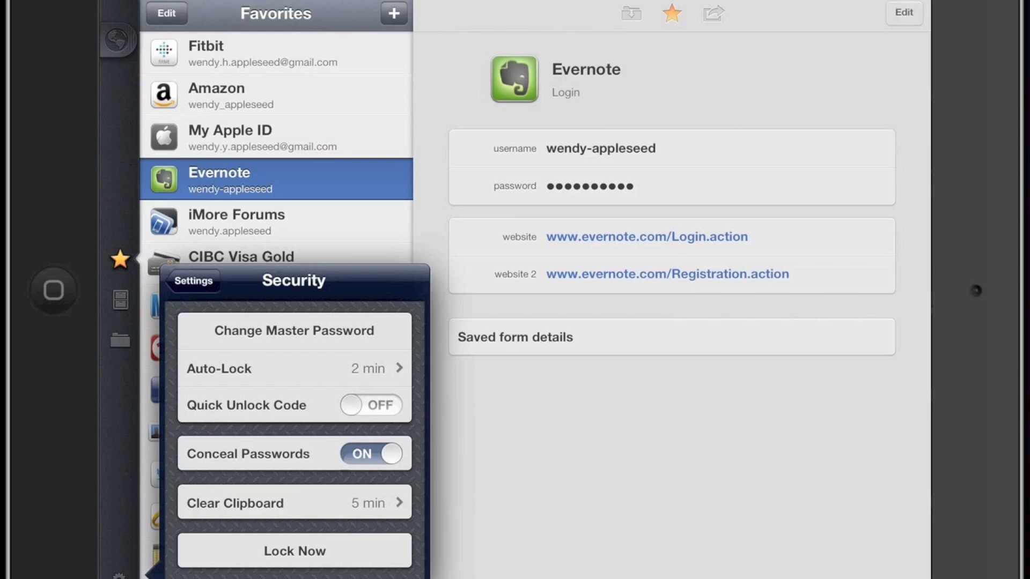
{"action": "left_click", "coordinate": [295, 503]}
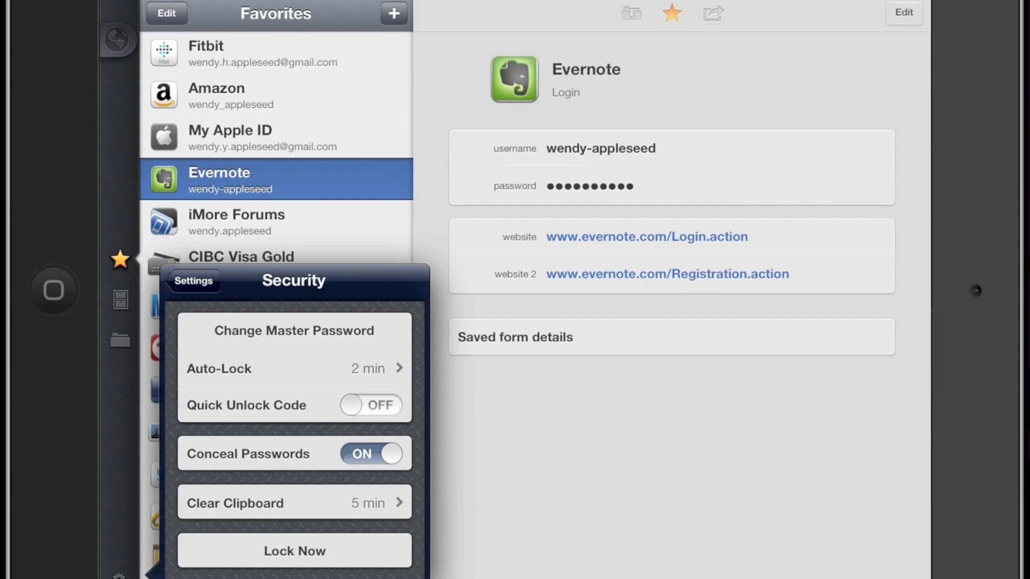
{"action": "left_click", "coordinate": [192, 281]}
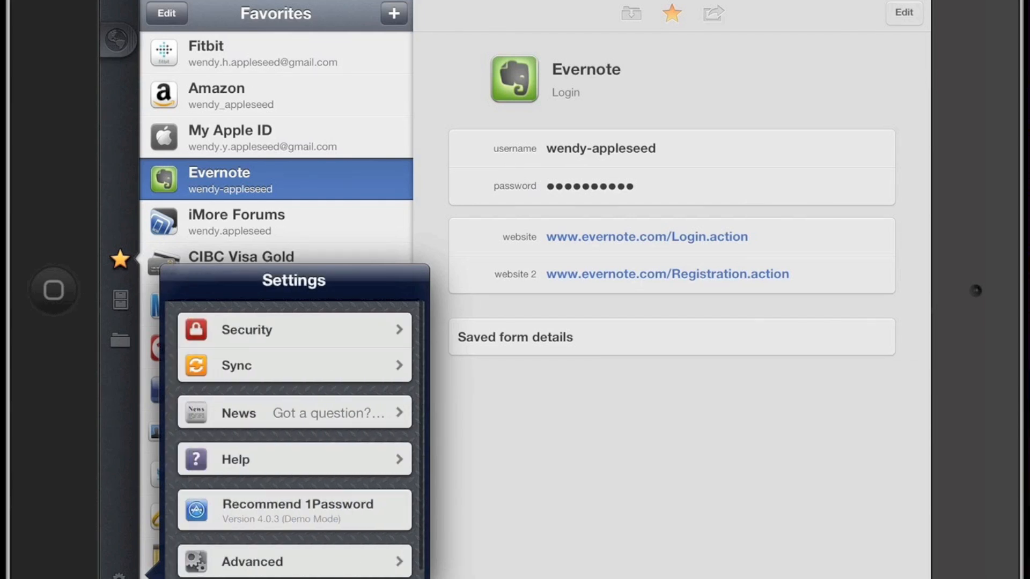
Browse the Sync, News and Help settings, returning to the main list each time
{"action": "left_click", "coordinate": [293, 365]}
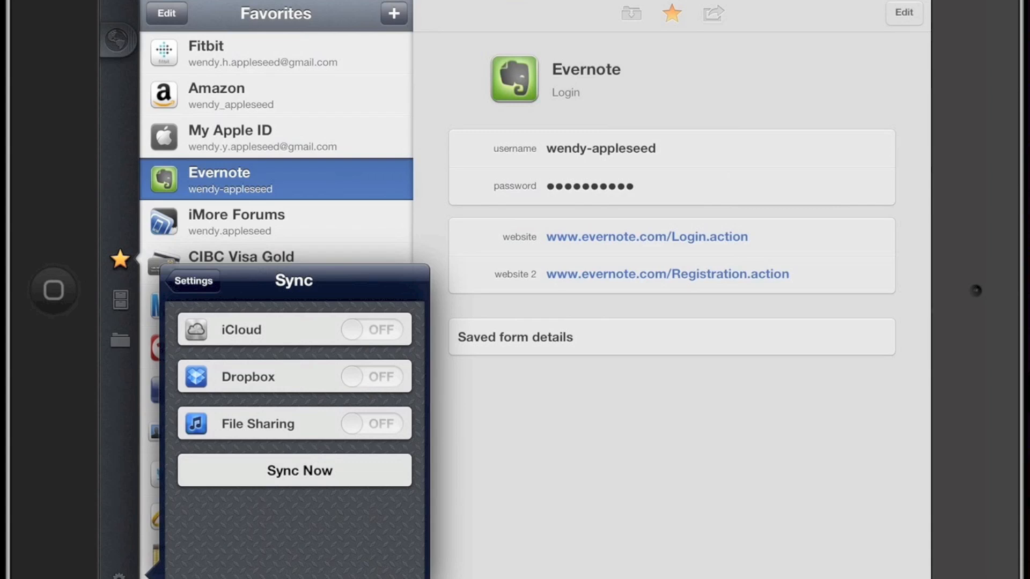
{"action": "left_click", "coordinate": [192, 280]}
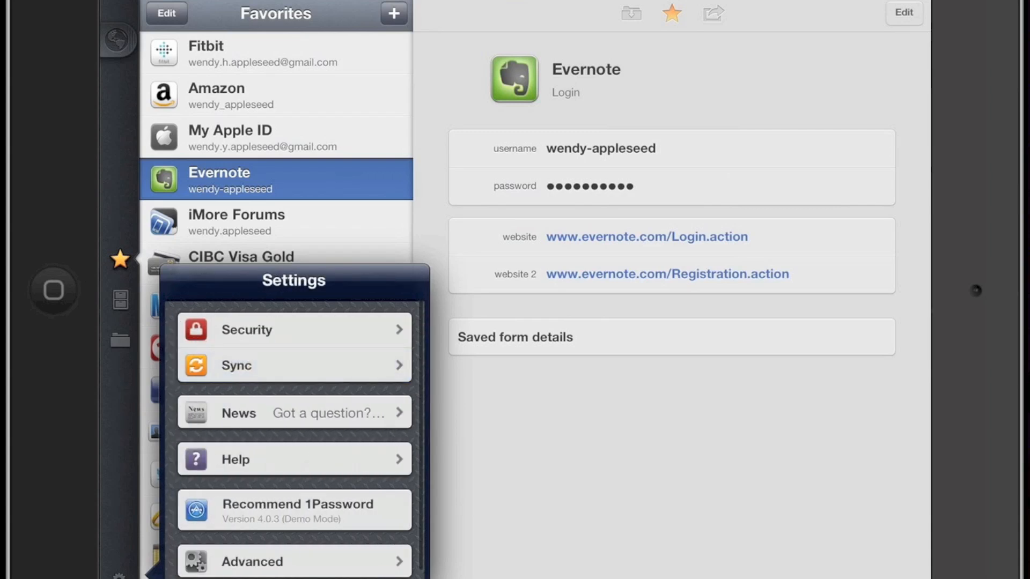
{"action": "left_click", "coordinate": [294, 412]}
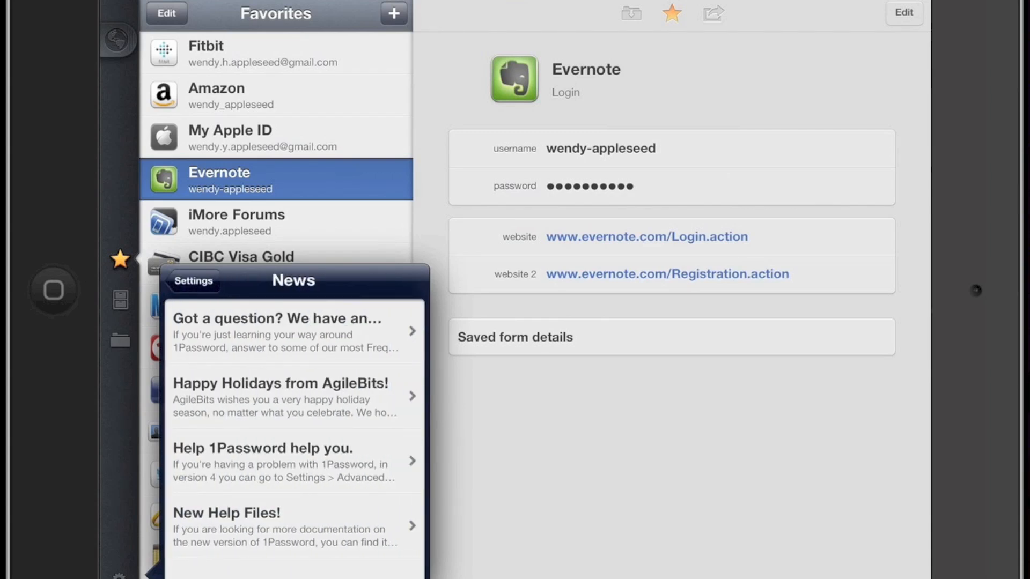
{"action": "left_click", "coordinate": [192, 280]}
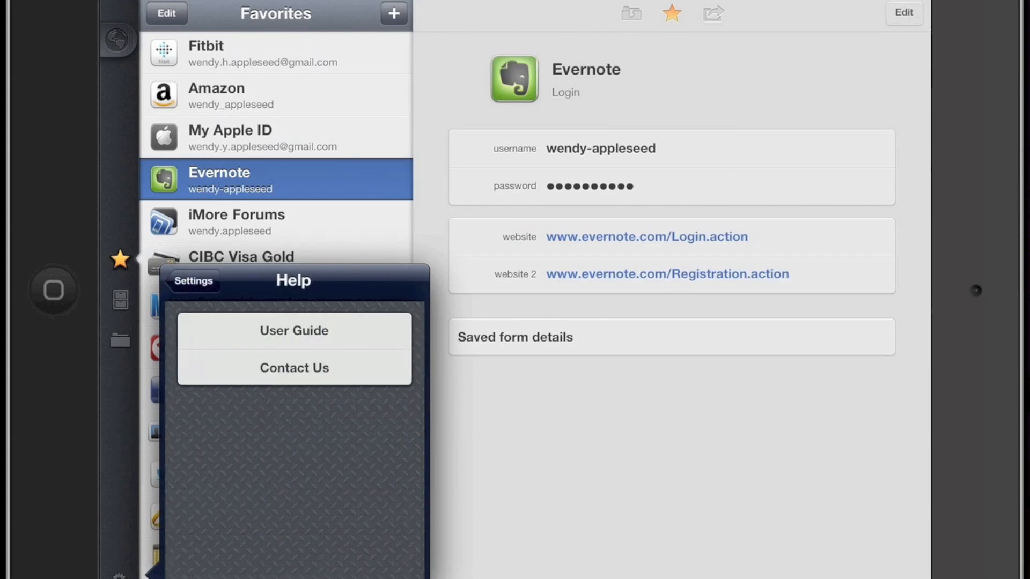
{"action": "left_click", "coordinate": [193, 280]}
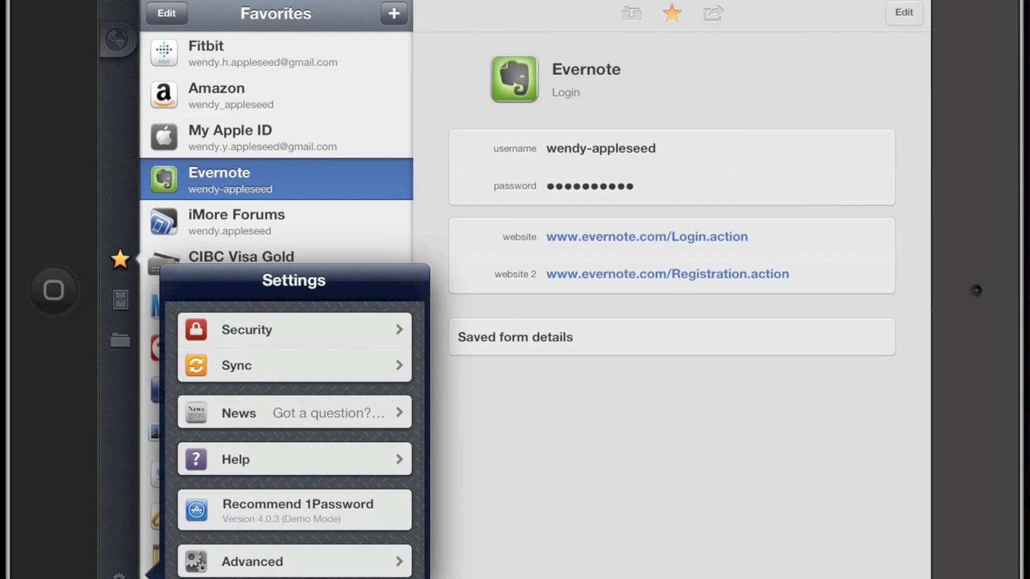
Scroll through the Advanced settings, then close settings back to Favorites
{"action": "left_click", "coordinate": [252, 562]}
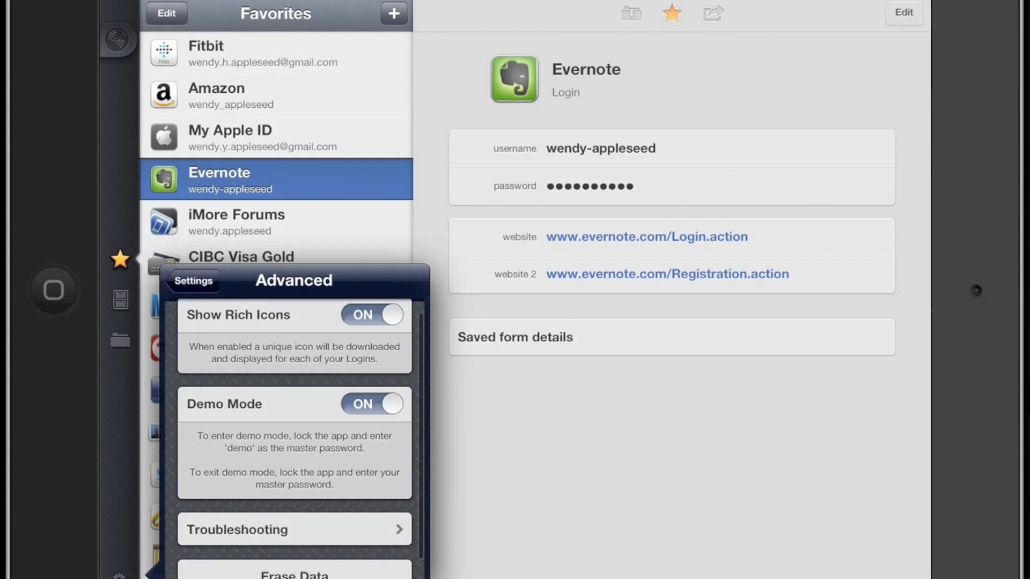
{"action": "scroll", "scroll_direction": "down", "scroll_amount": 3}
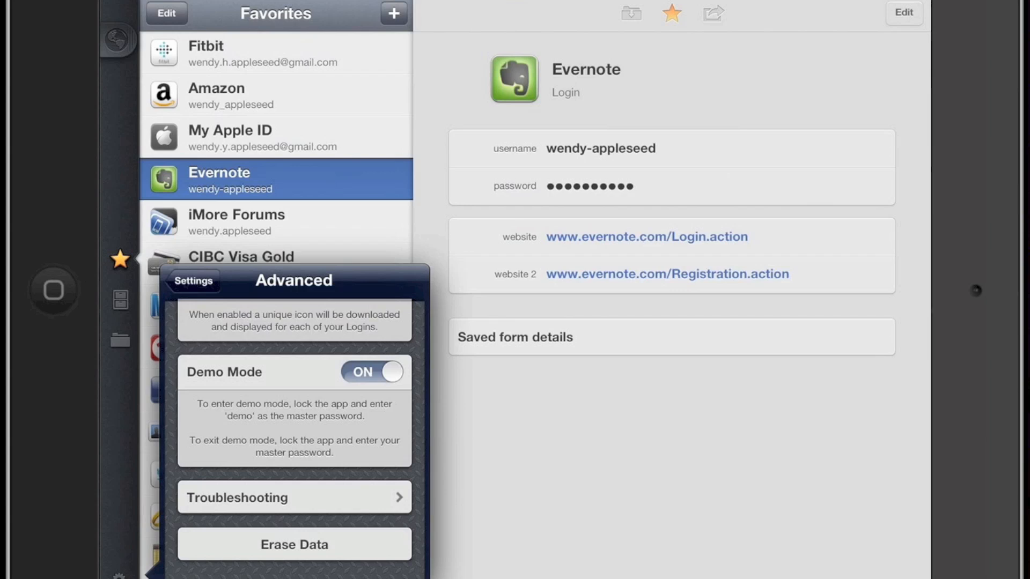
{"action": "left_click", "coordinate": [192, 280]}
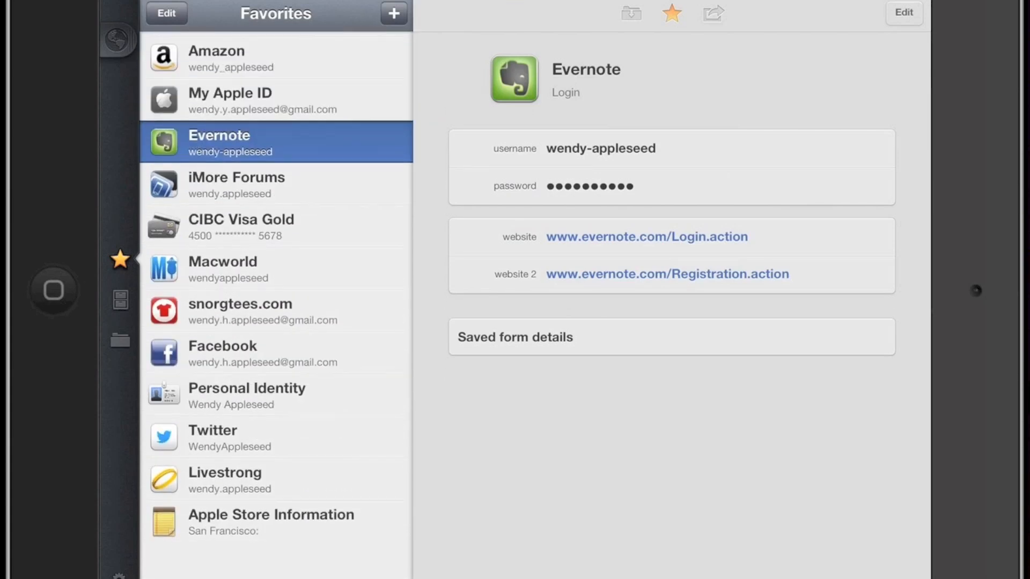
Load Google in the built-in browser and show the GMail (personal) login for filling
{"action": "left_click", "coordinate": [120, 302]}
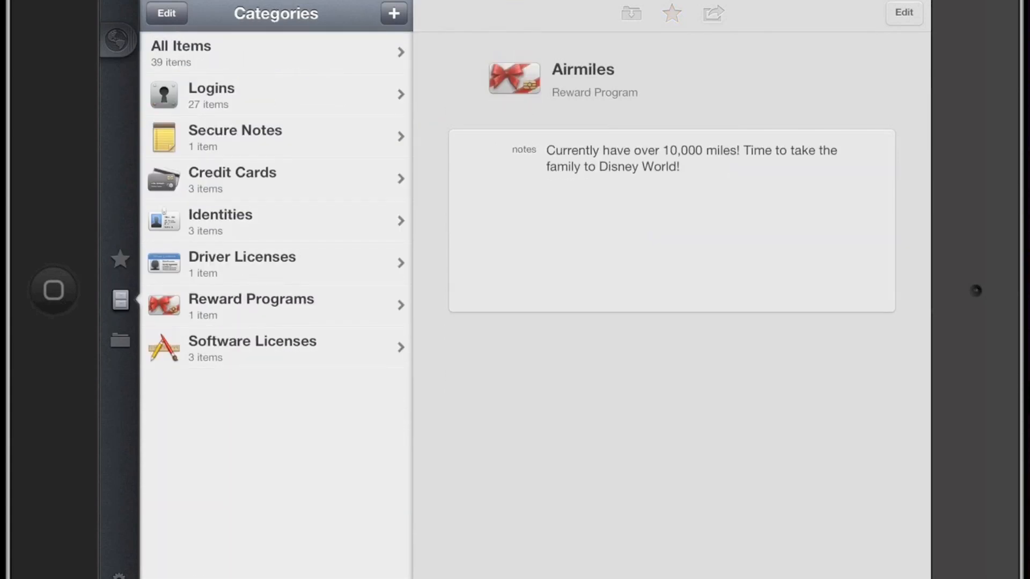
{"action": "left_click", "coordinate": [249, 263]}
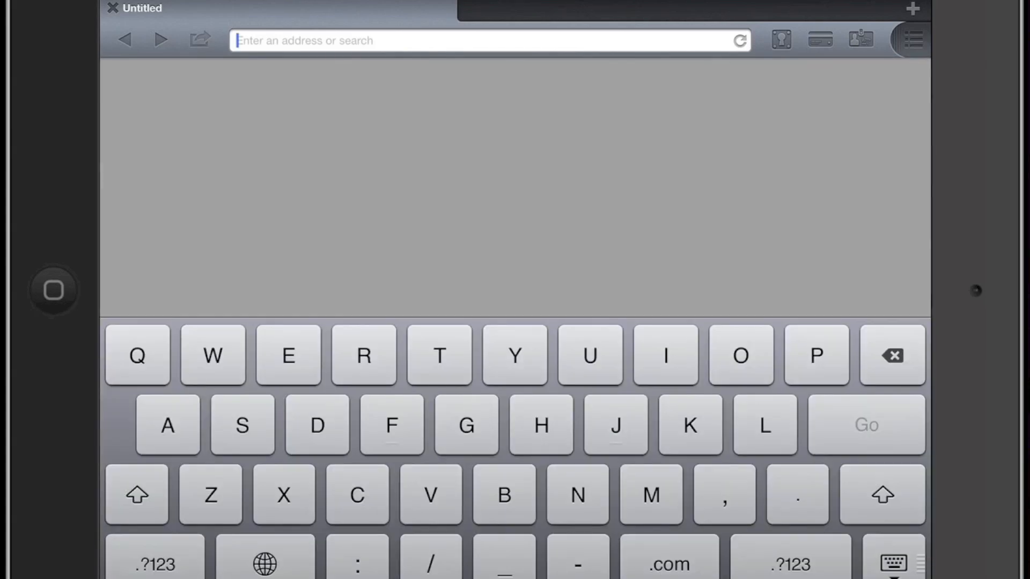
{"action": "type", "text": "google.com/"}
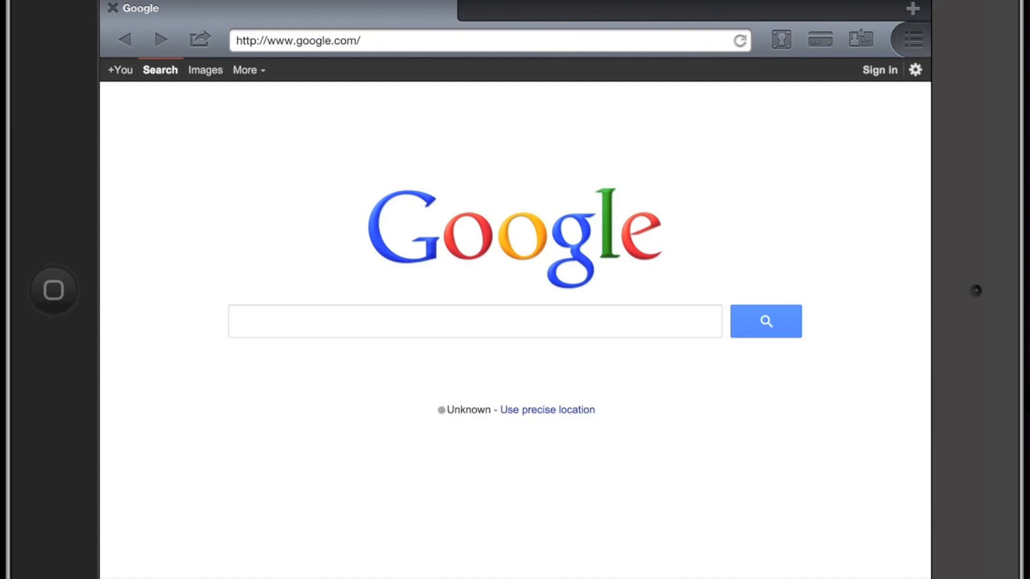
{"action": "left_click", "coordinate": [781, 40]}
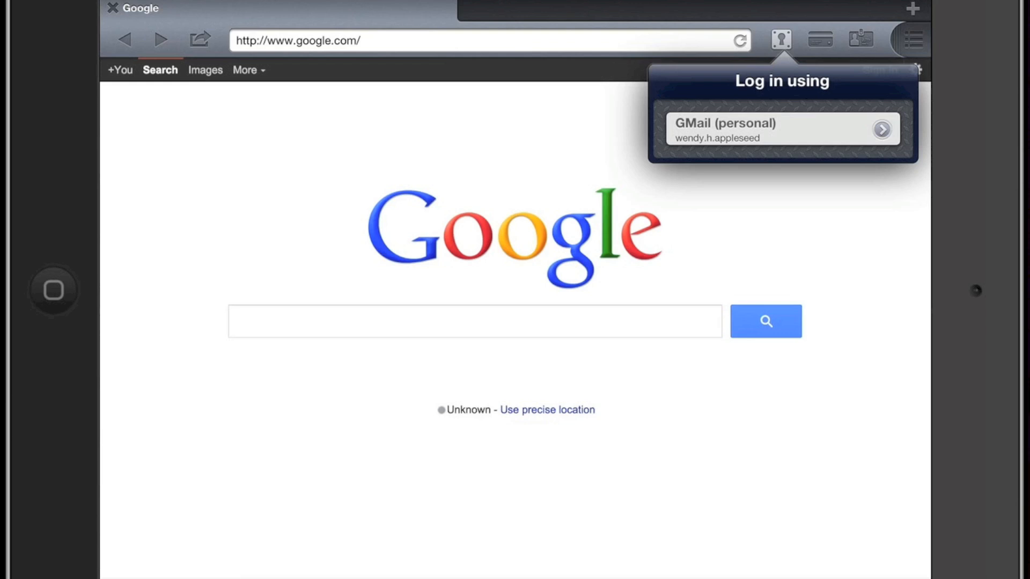
Show the three saved credit cards available to fill, then exit the browser to the vault
{"action": "left_click", "coordinate": [819, 40]}
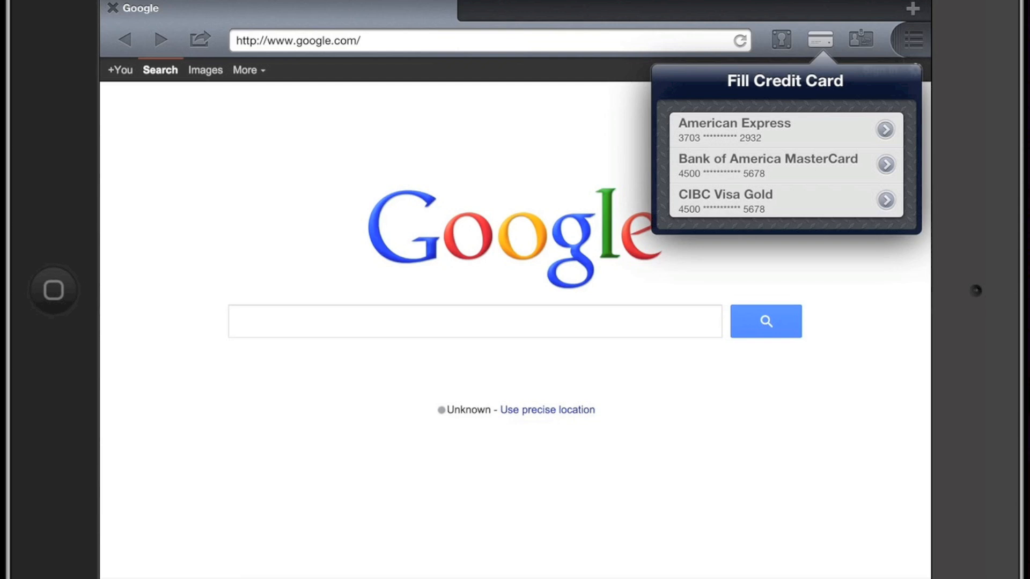
{"action": "left_click", "coordinate": [859, 39]}
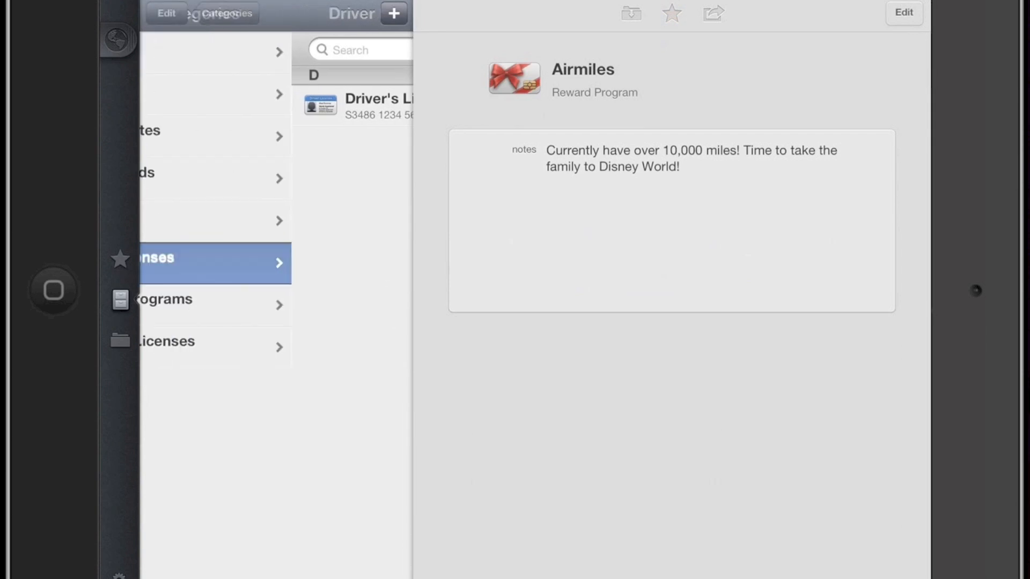
Add a new login with a generated 12-character password and show its recipe options
{"action": "left_click", "coordinate": [393, 13]}
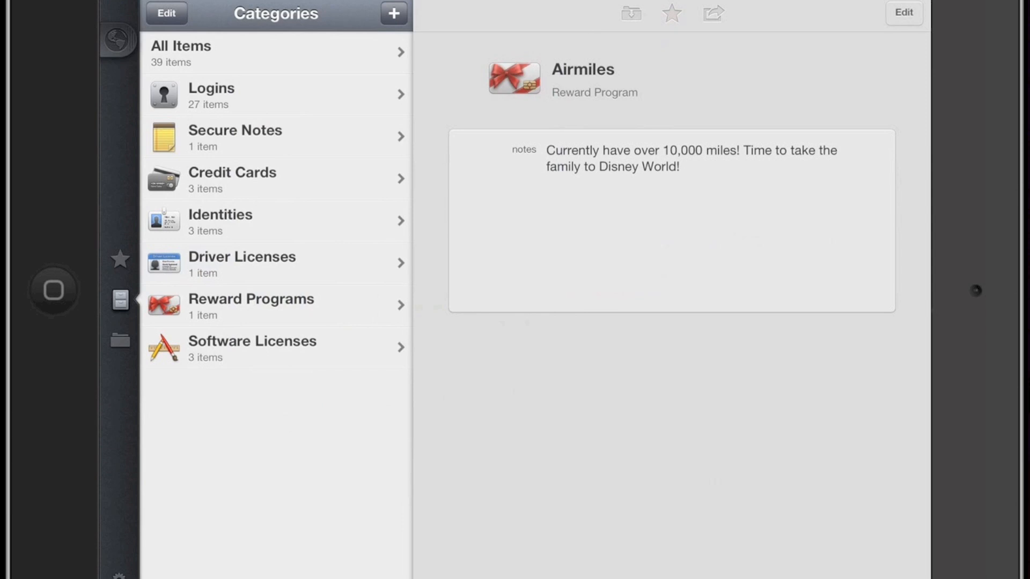
{"action": "left_click", "coordinate": [392, 13]}
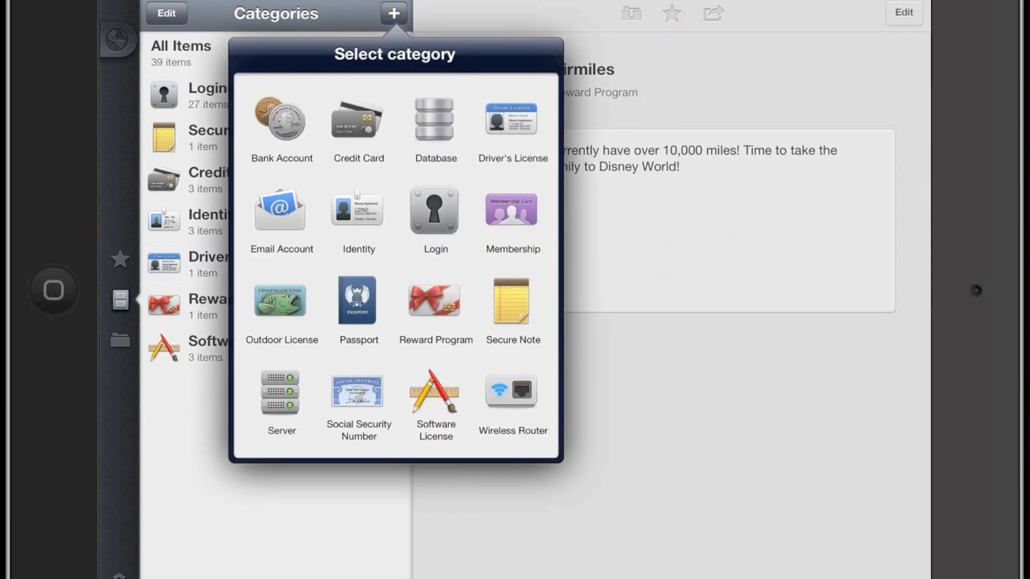
{"action": "left_click", "coordinate": [435, 208]}
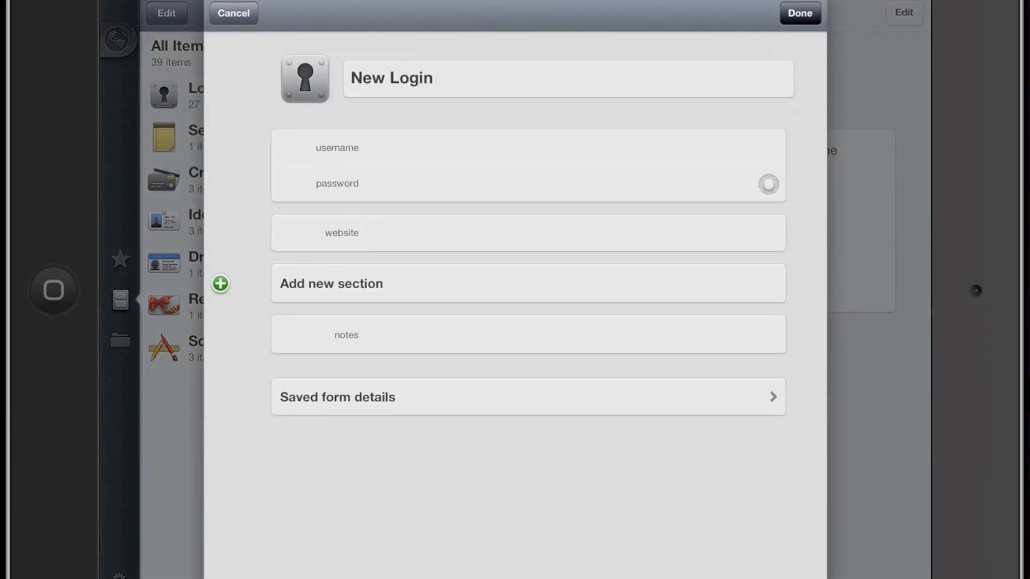
{"action": "left_click", "coordinate": [767, 183]}
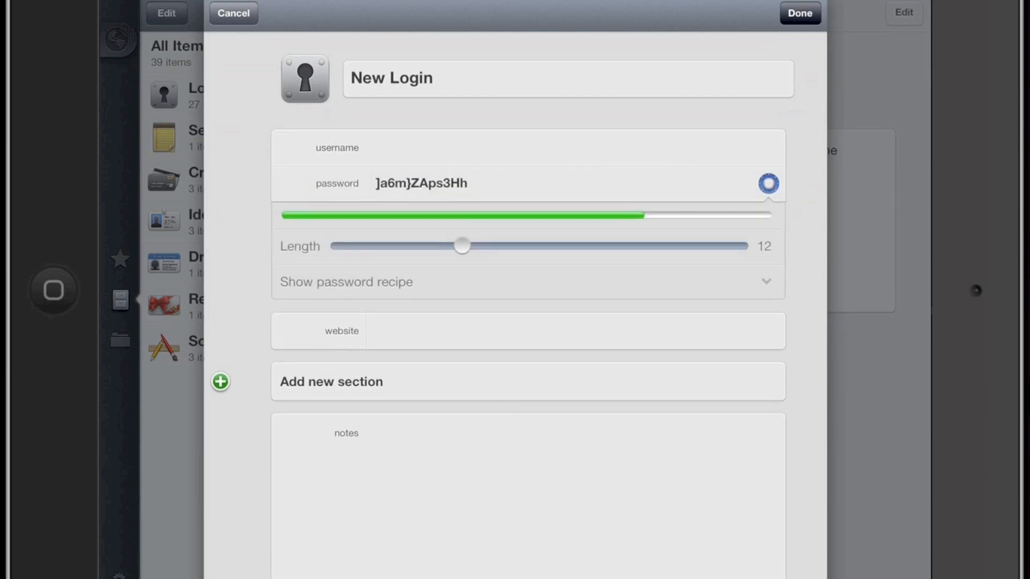
{"action": "left_click", "coordinate": [346, 281]}
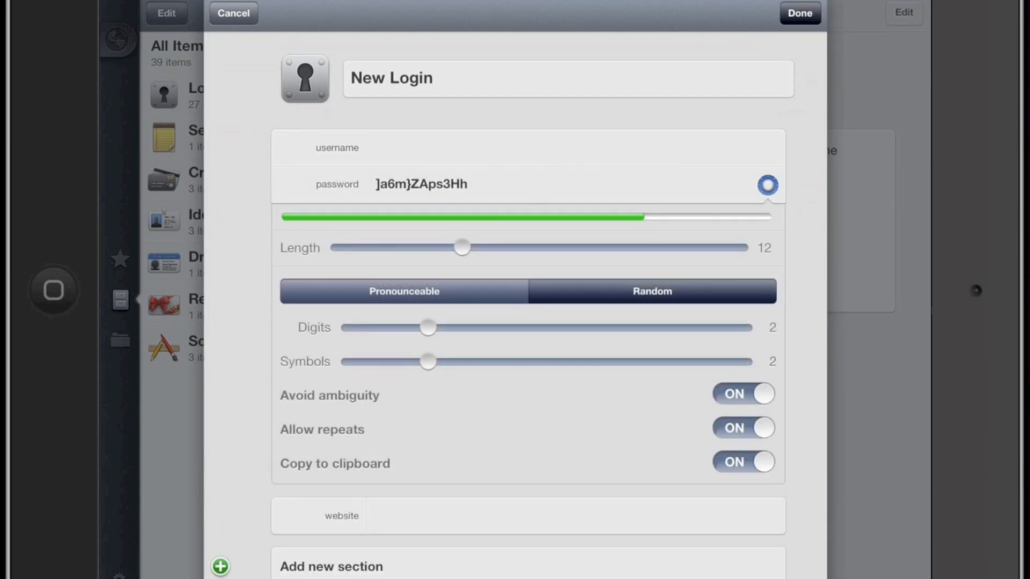